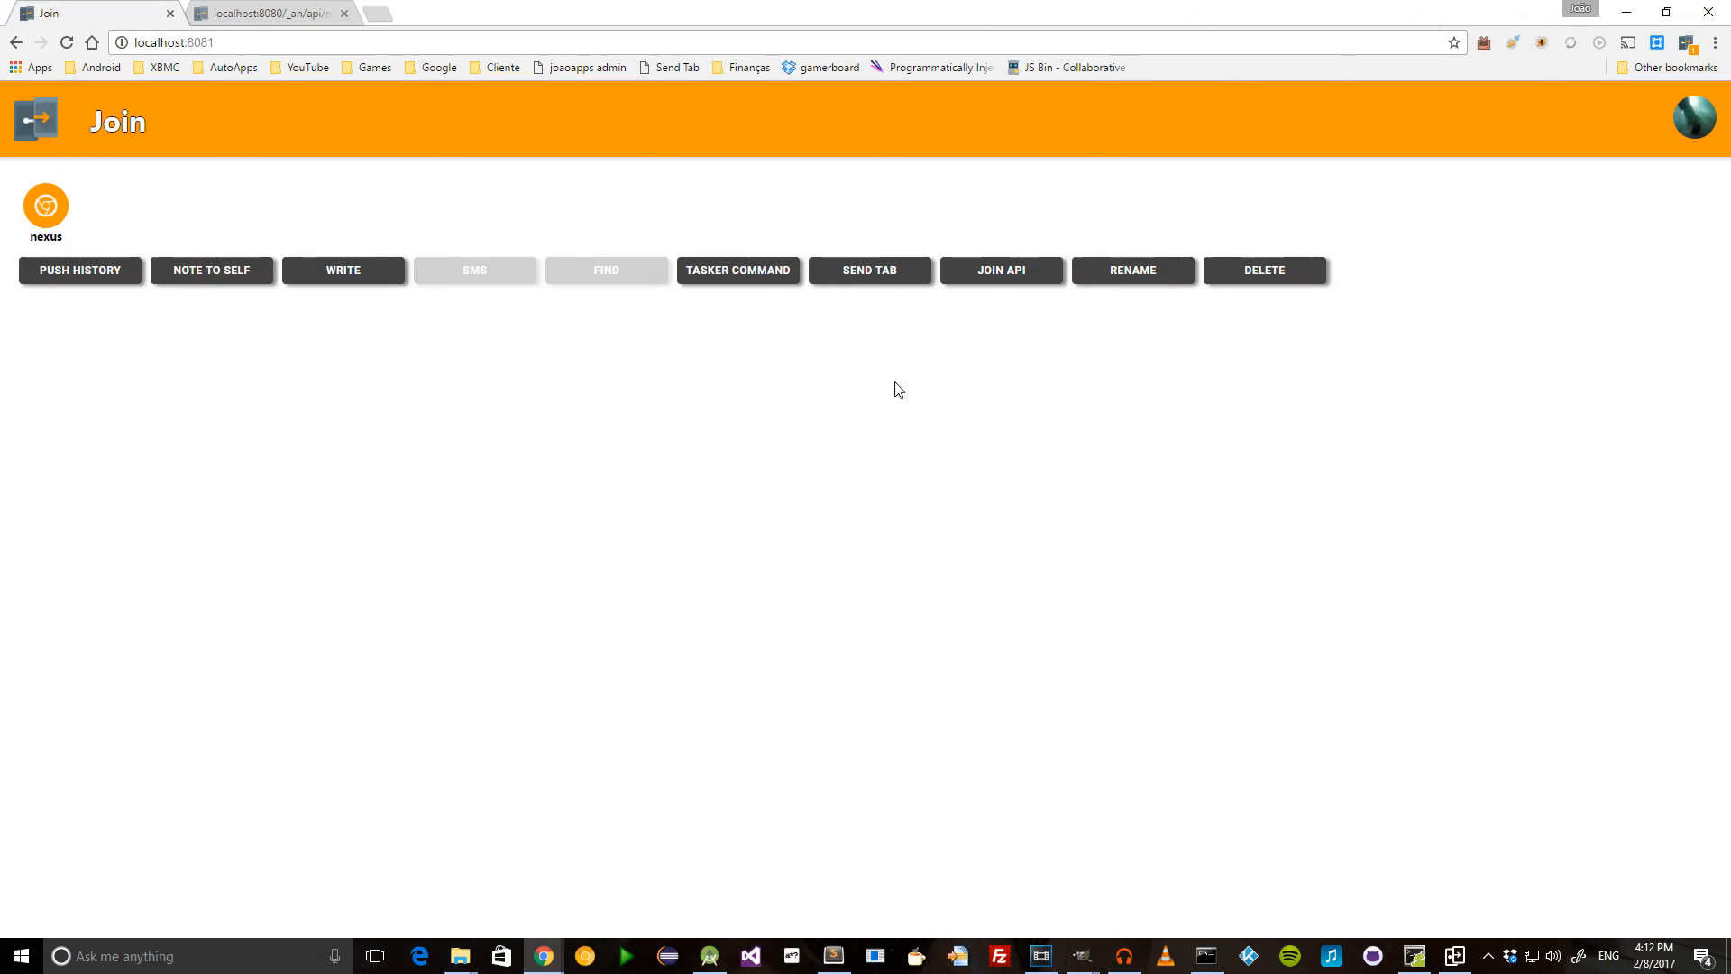
Step: Open the JOIN API page from the nexus device page
left_click(1000, 271)
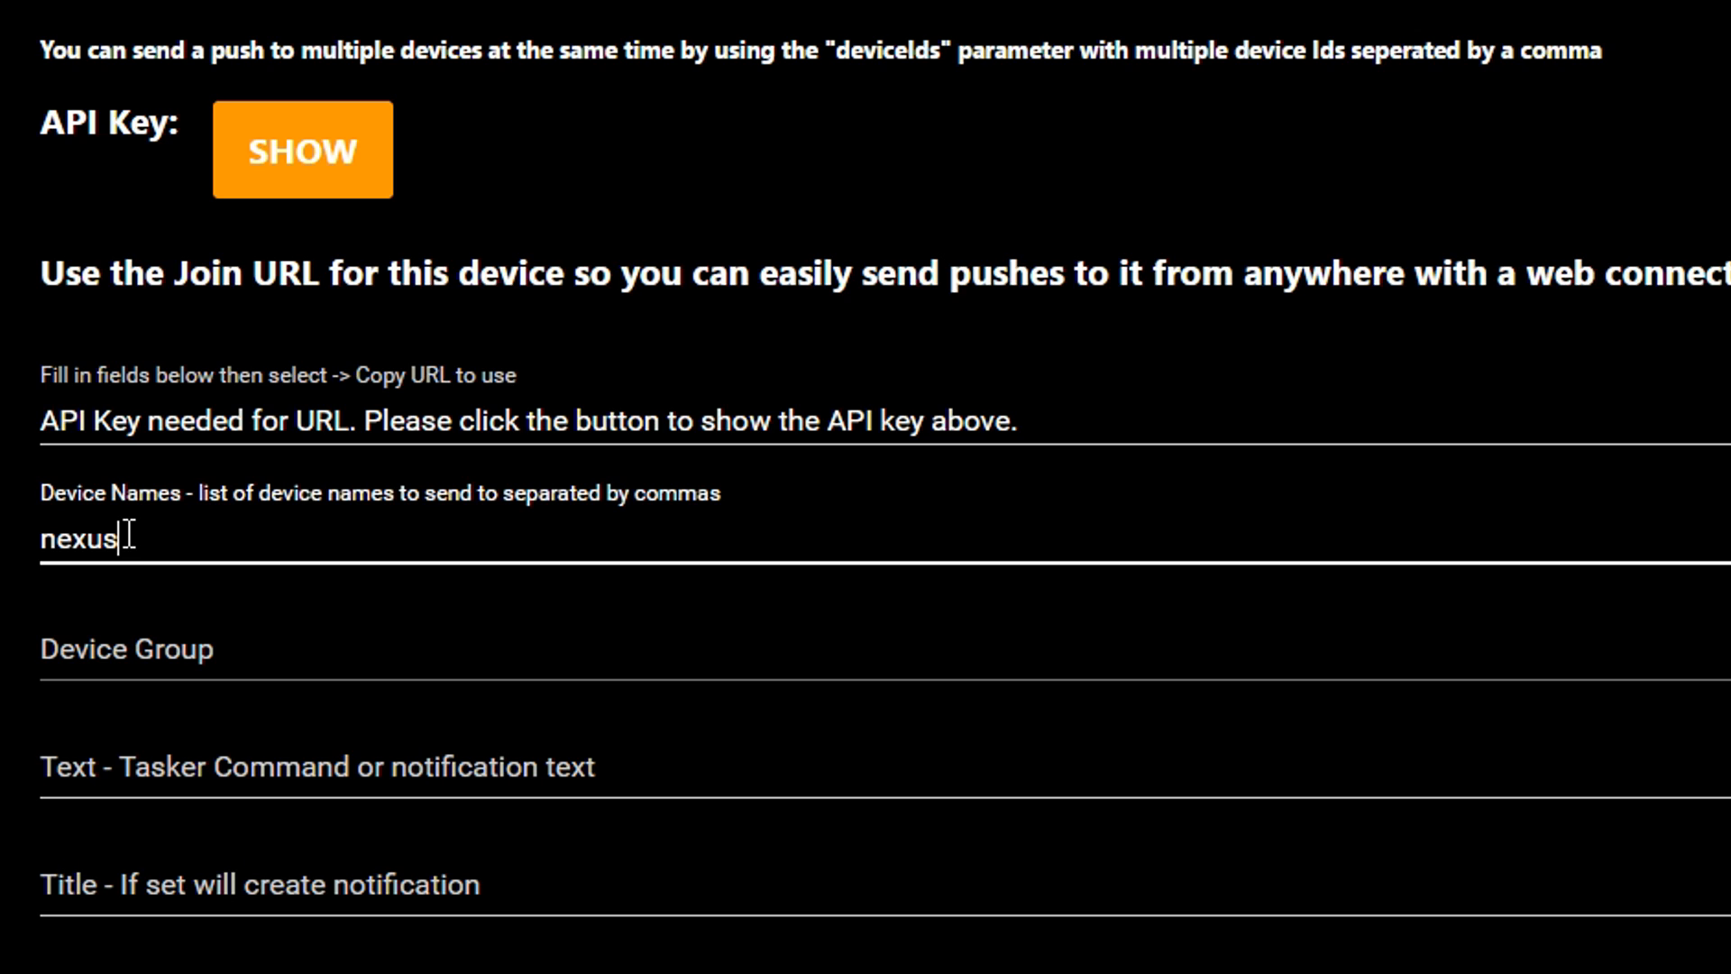
Step: Enter text 'what is up' and title 'notification', then reveal the API key
type("what")
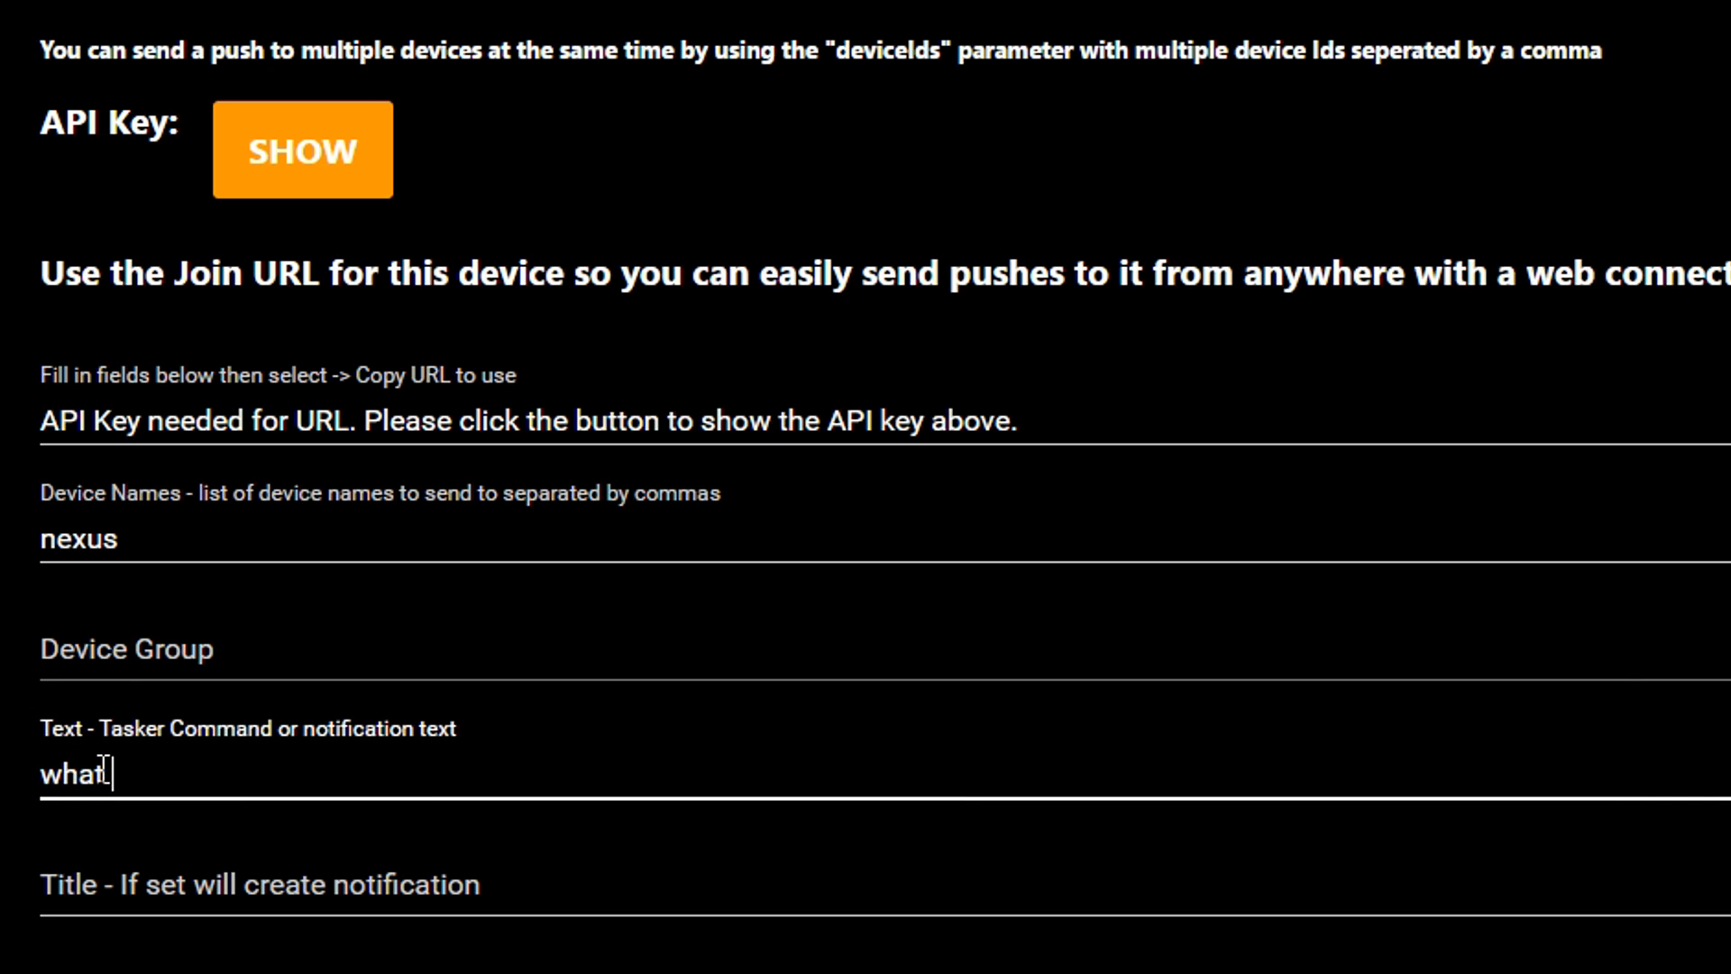
type("is up")
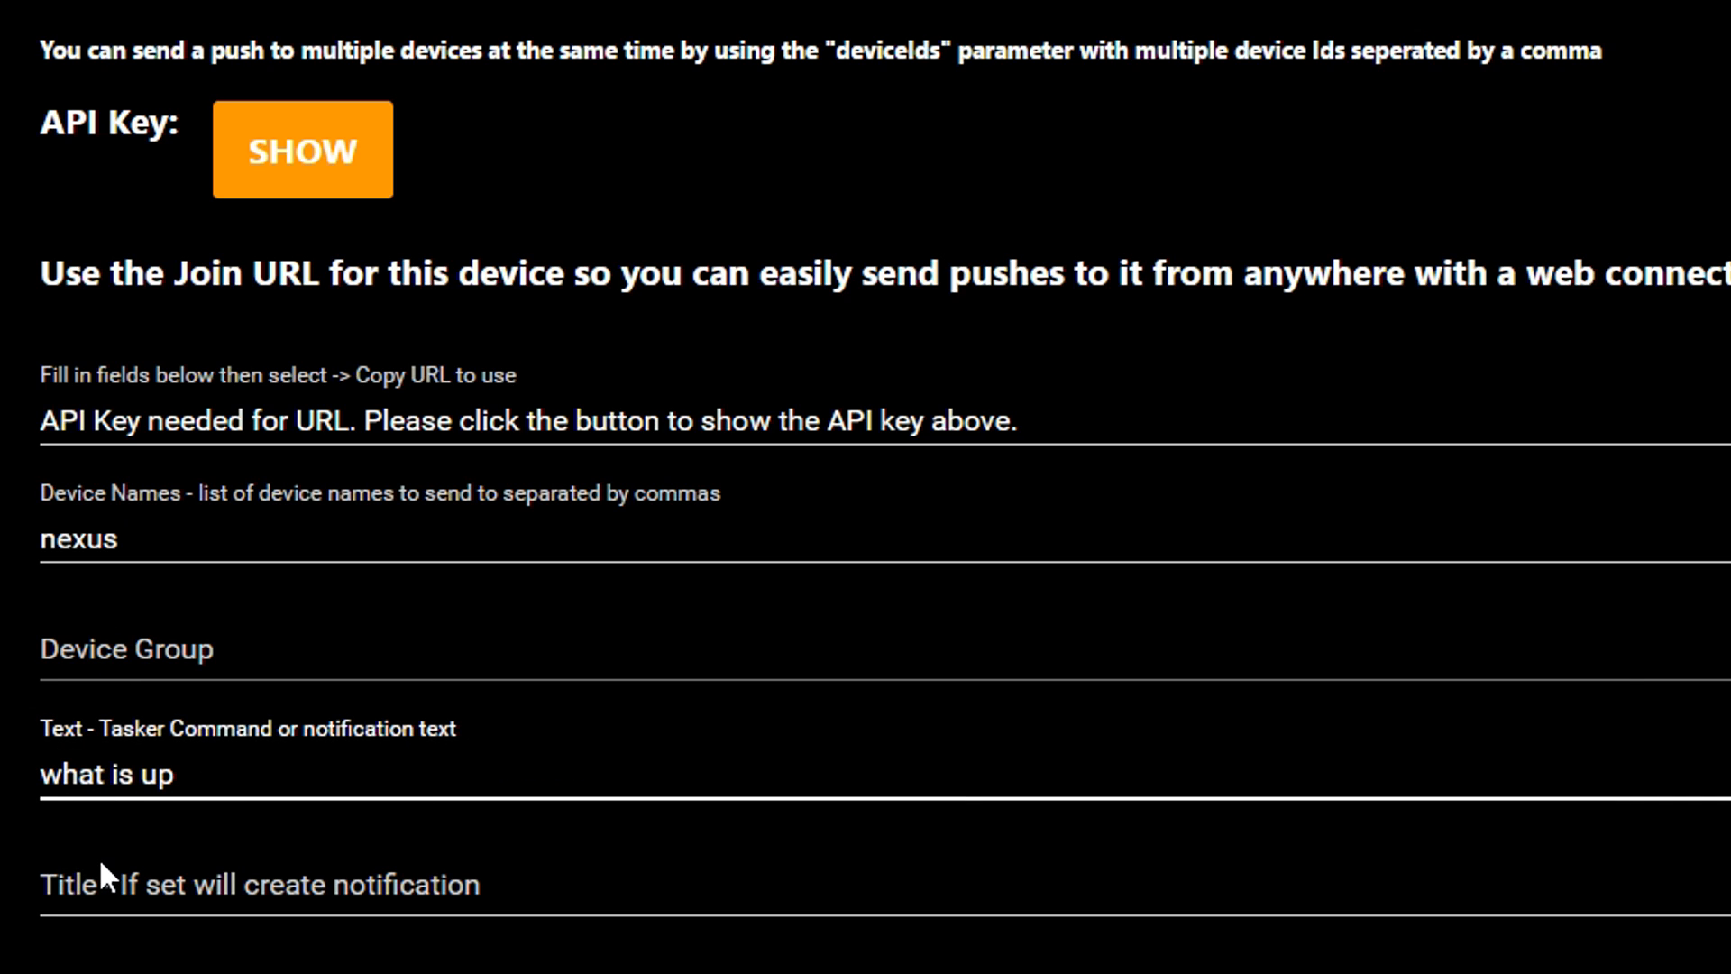
type("notif")
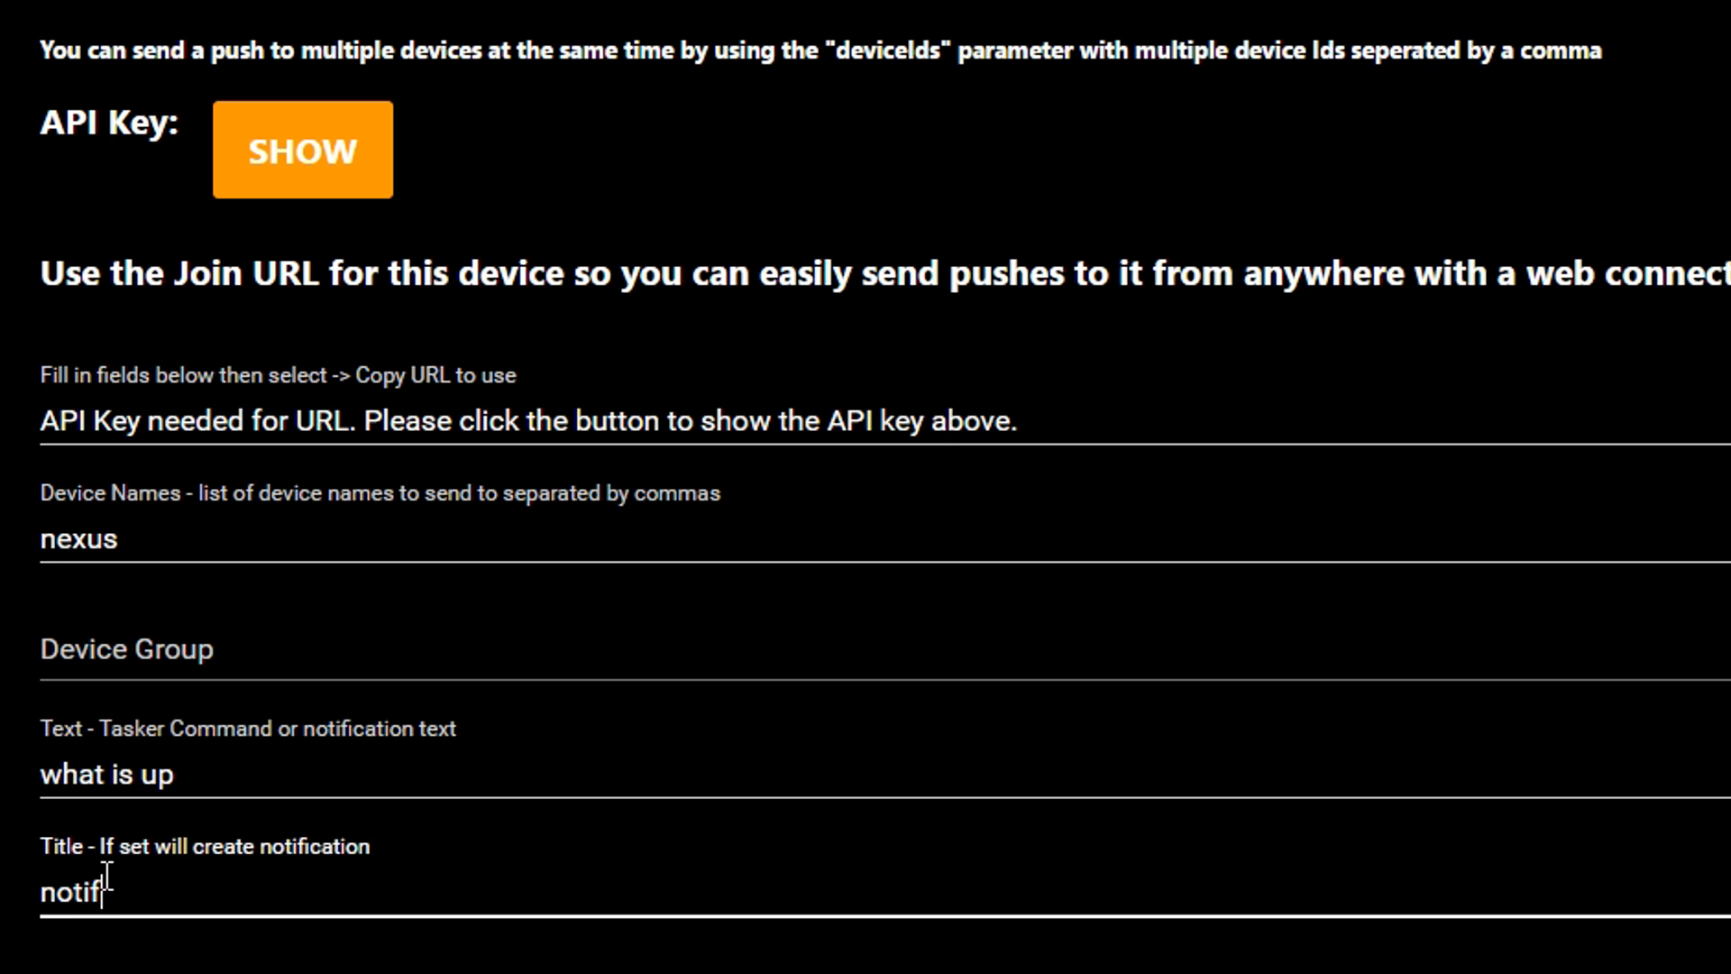
type("ication")
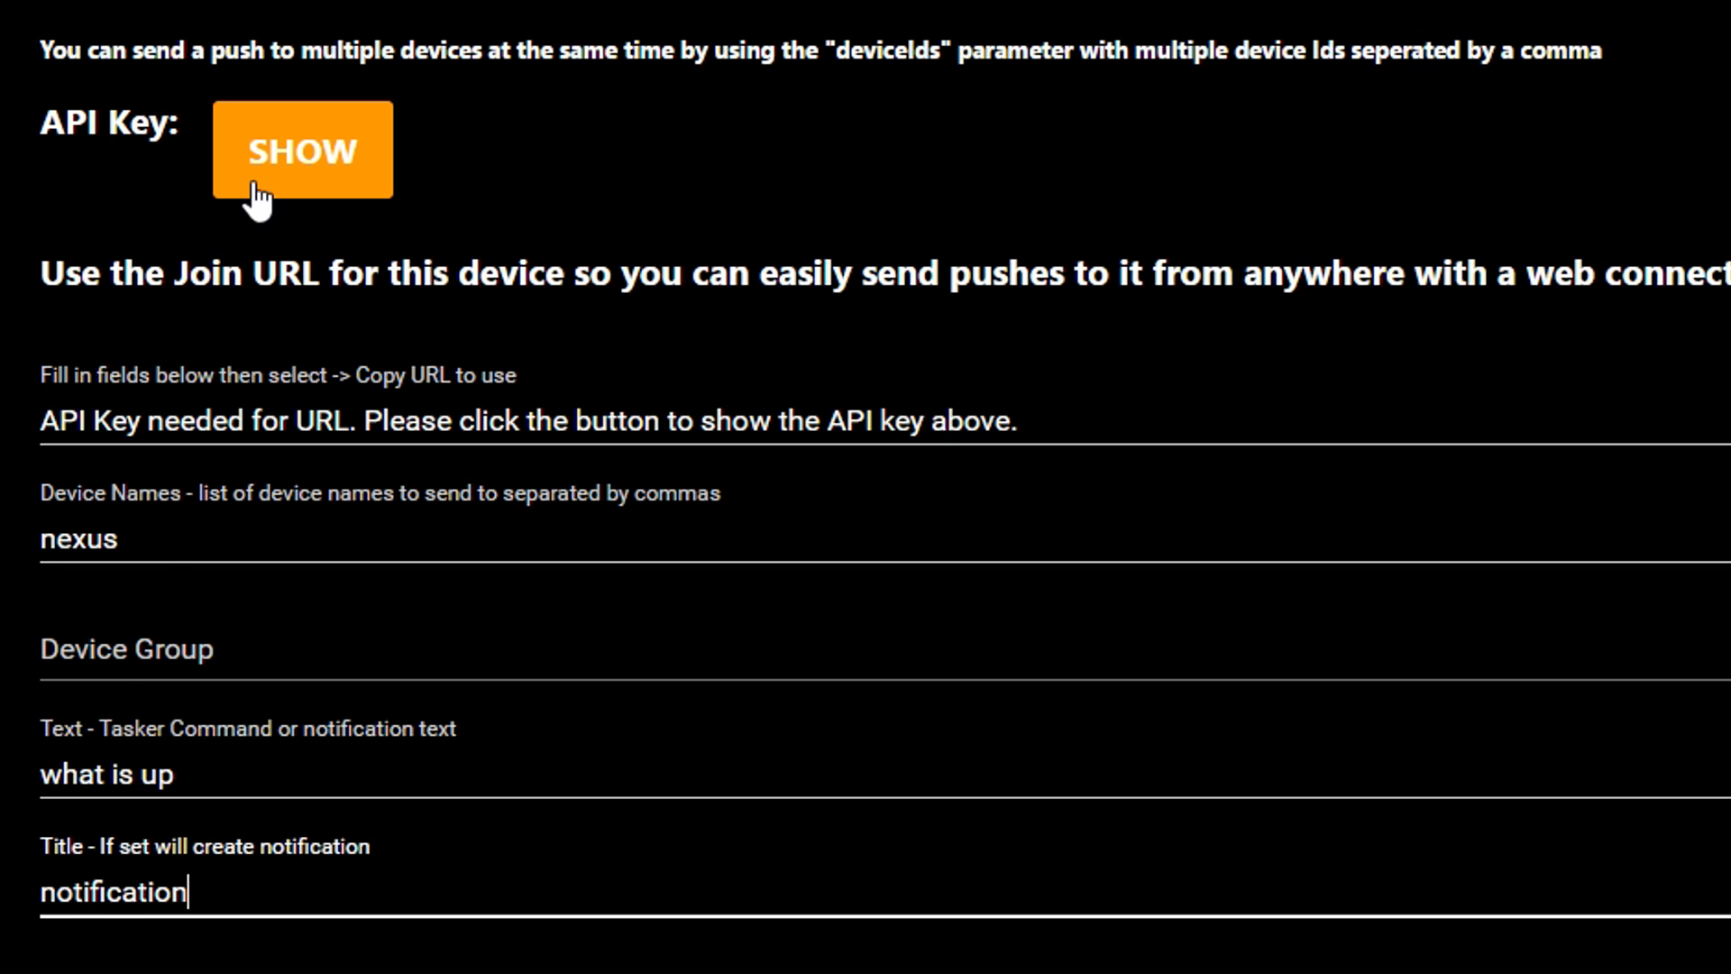
left_click(301, 149)
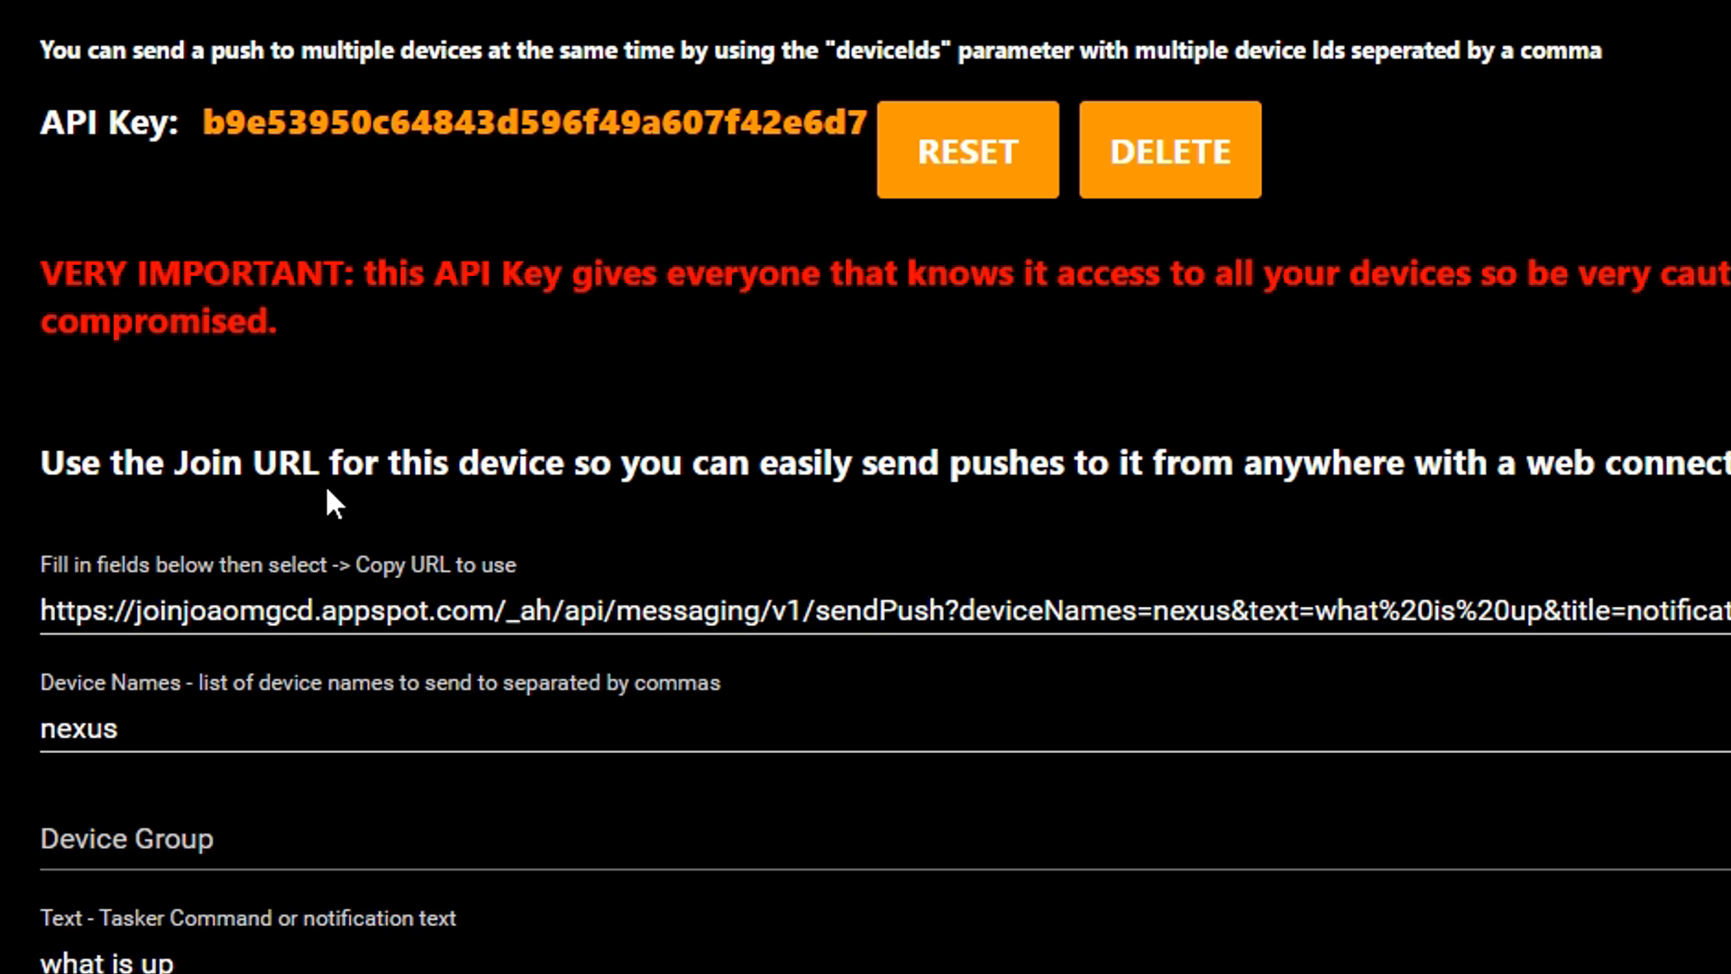